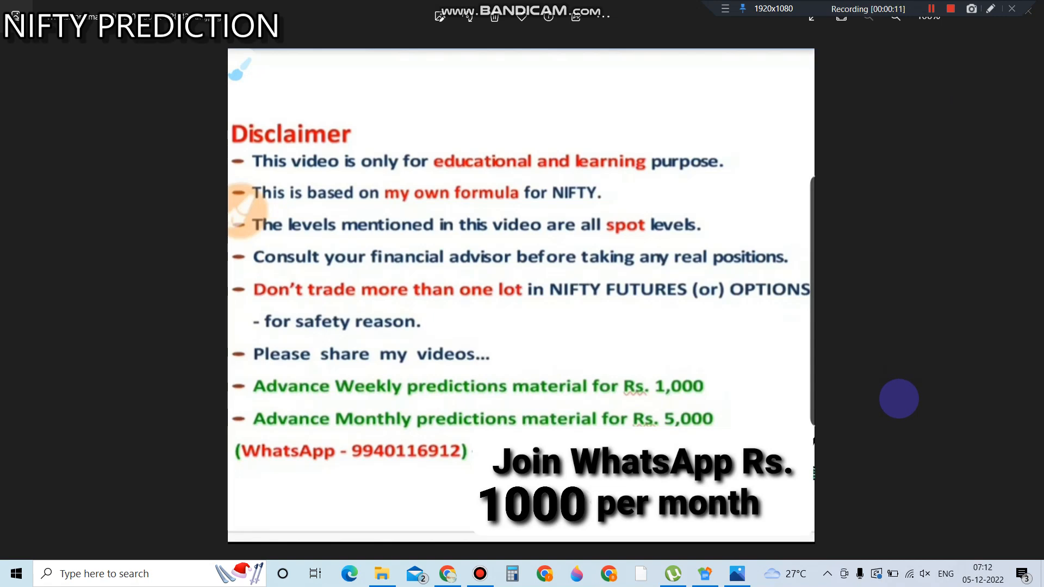
{"action": "mouse_move", "coordinate": [932, 391]}
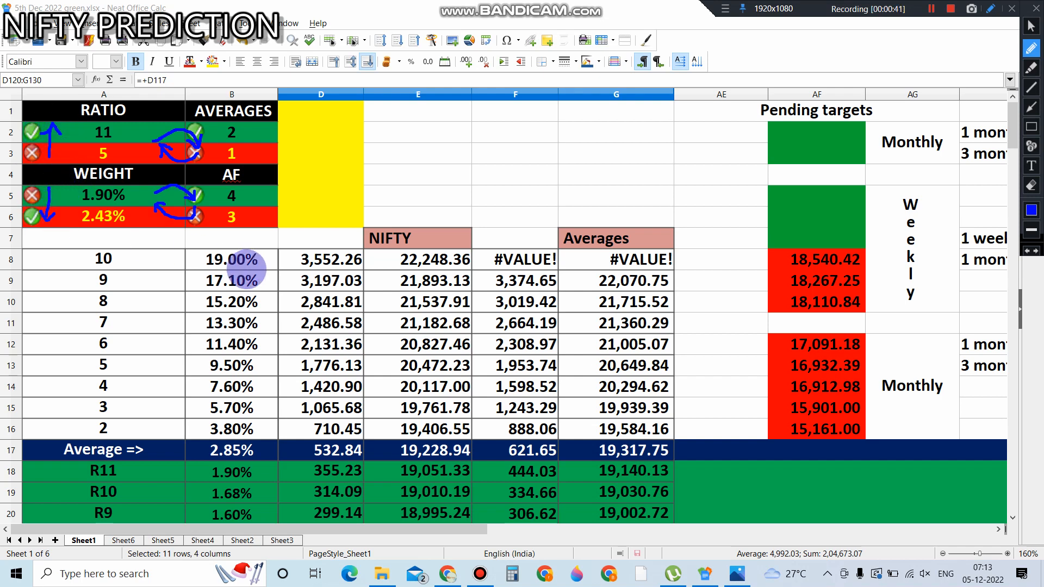
{"action": "mouse_move", "coordinate": [526, 212]}
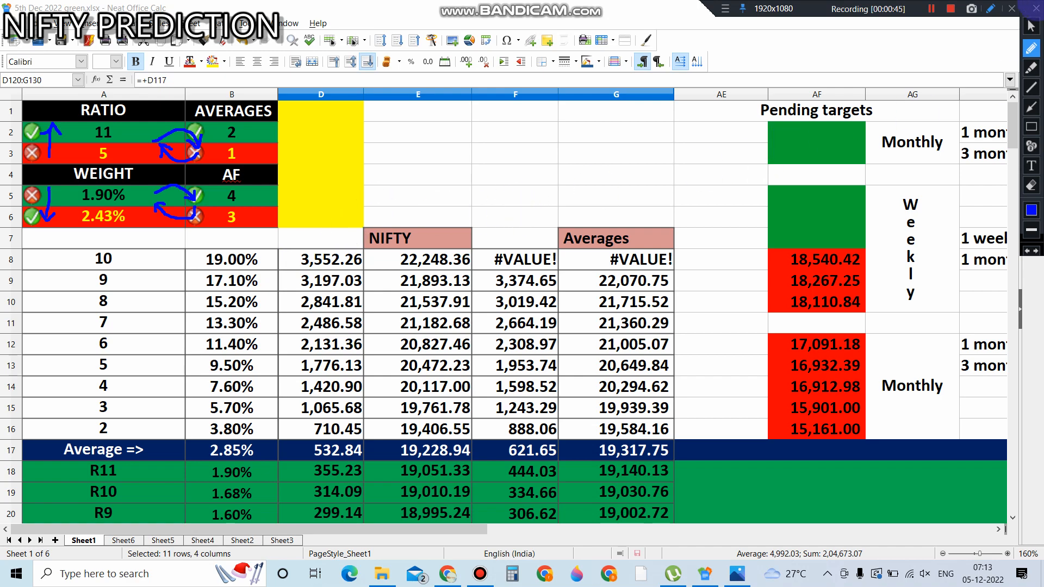
{"action": "scroll", "scroll_direction": "down", "scroll_amount": 3}
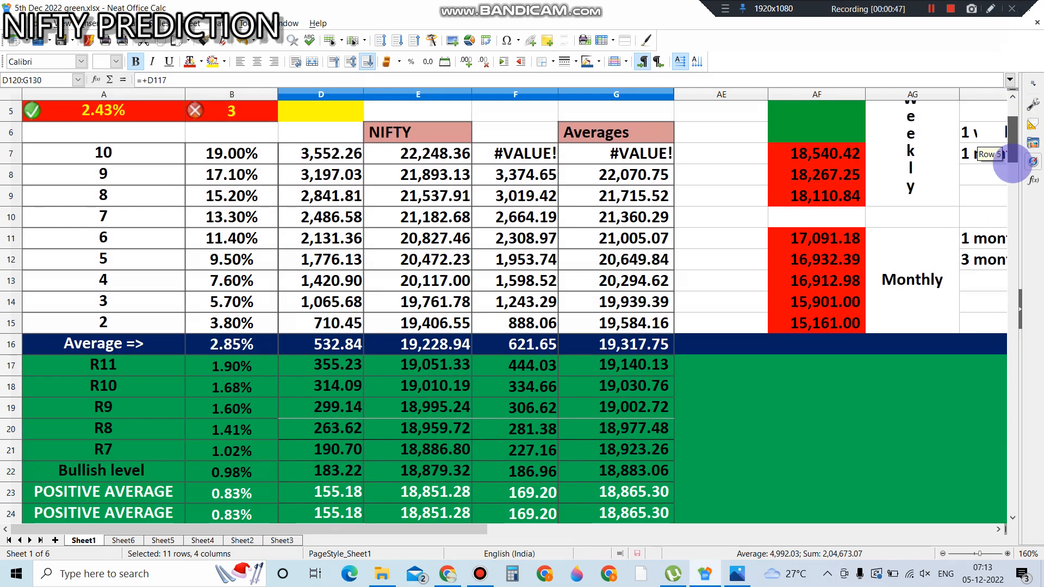
{"action": "scroll", "scroll_direction": "down", "scroll_amount": 3}
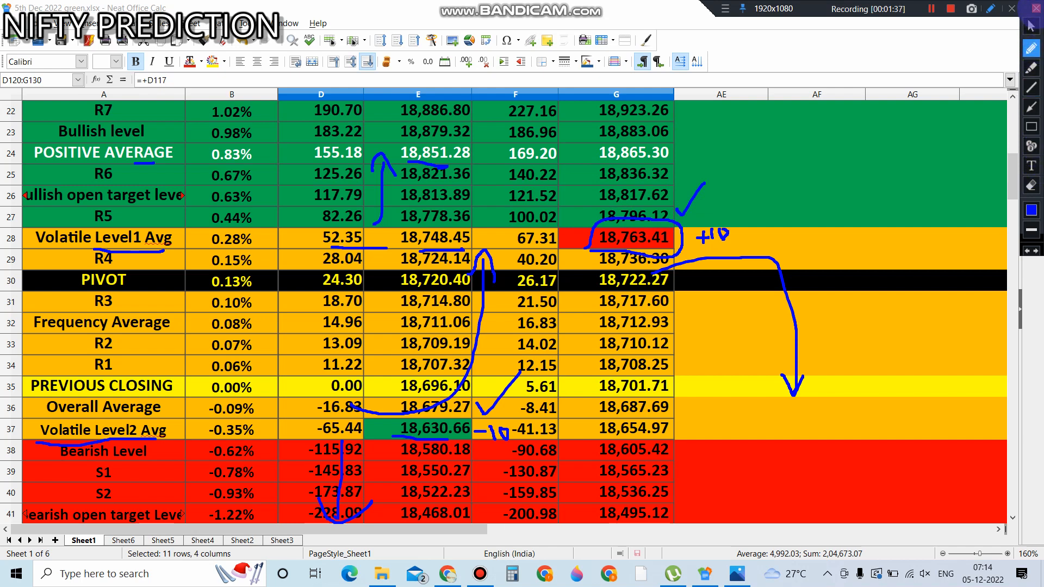
{"action": "scroll", "scroll_direction": "down", "scroll_amount": 3}
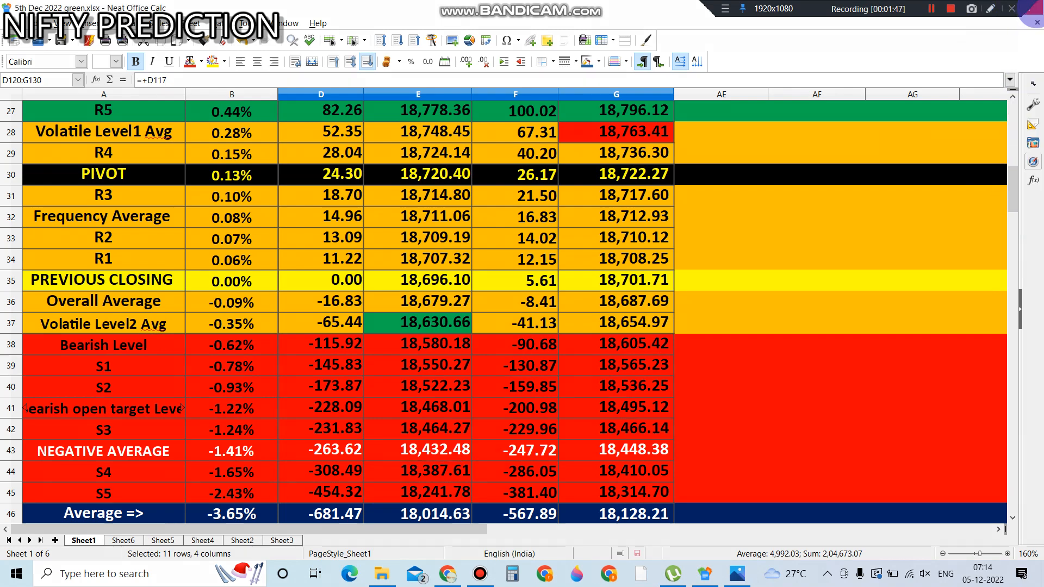
{"action": "scroll", "scroll_direction": "up", "scroll_amount": 3}
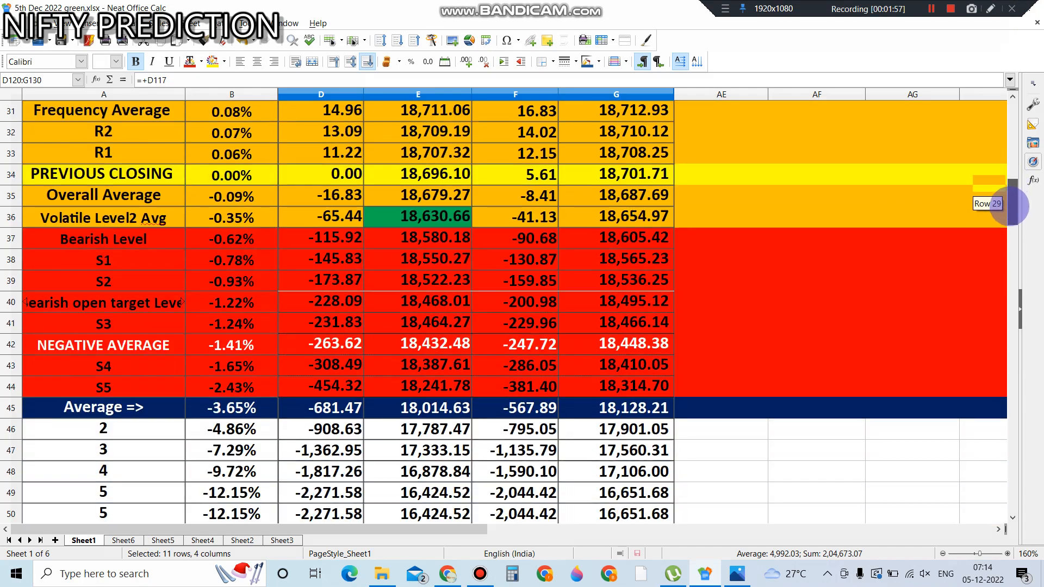
{"action": "scroll", "scroll_direction": "down", "scroll_amount": 3}
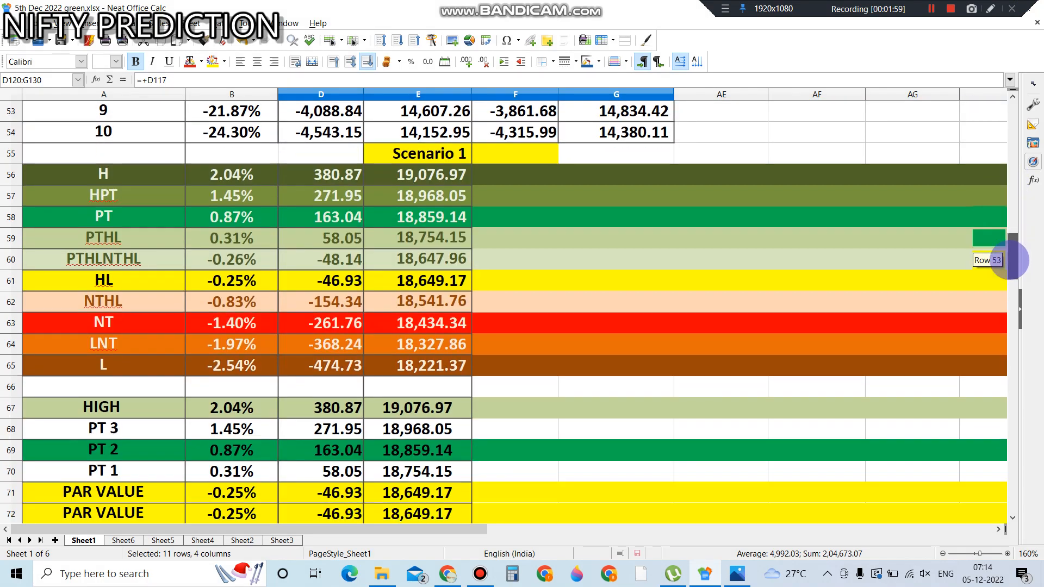
{"action": "scroll", "scroll_direction": "down", "scroll_amount": 3}
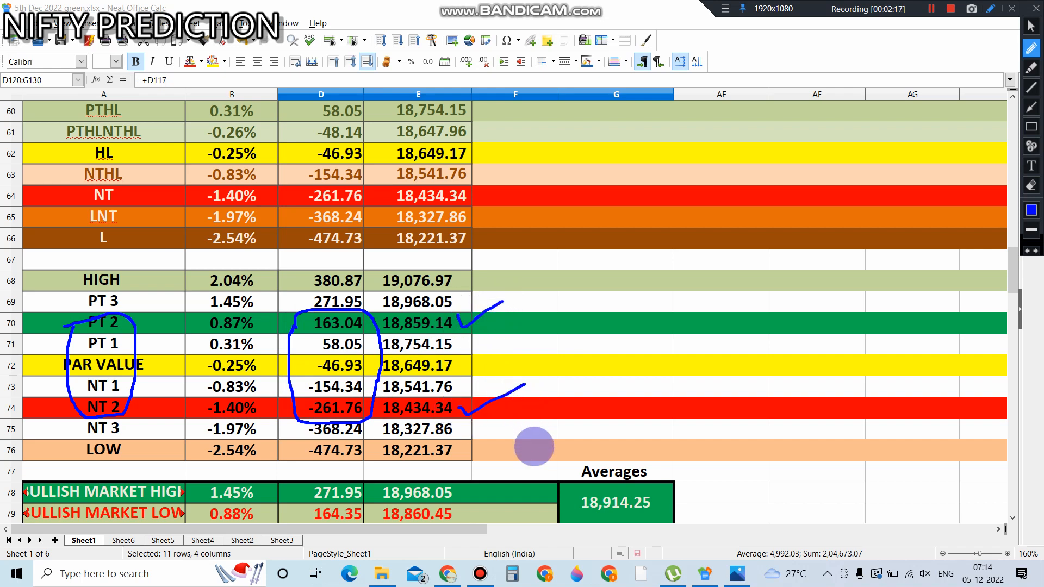
{"action": "mouse_move", "coordinate": [522, 389]}
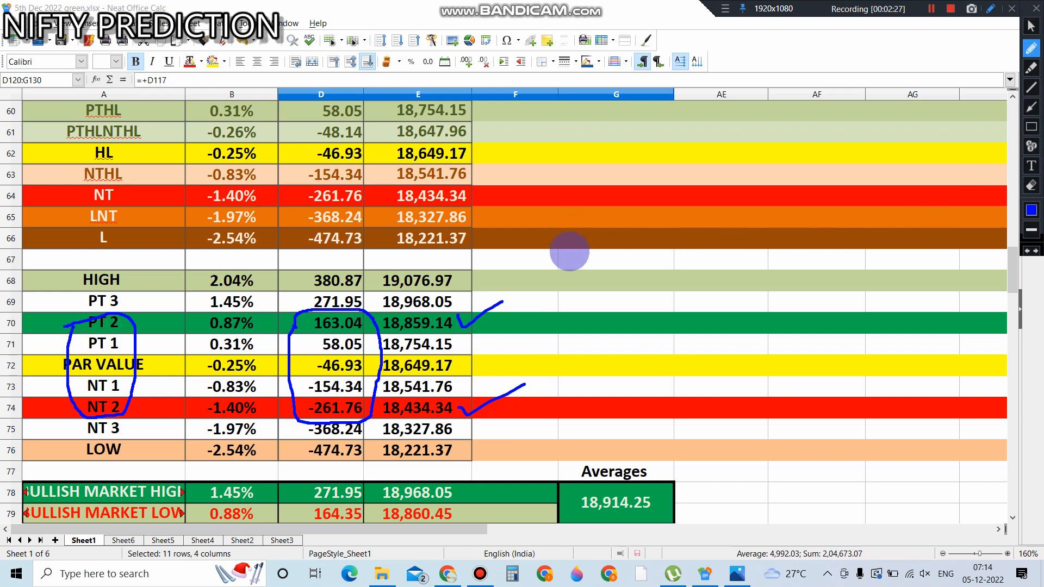
{"action": "mouse_move", "coordinate": [615, 293]}
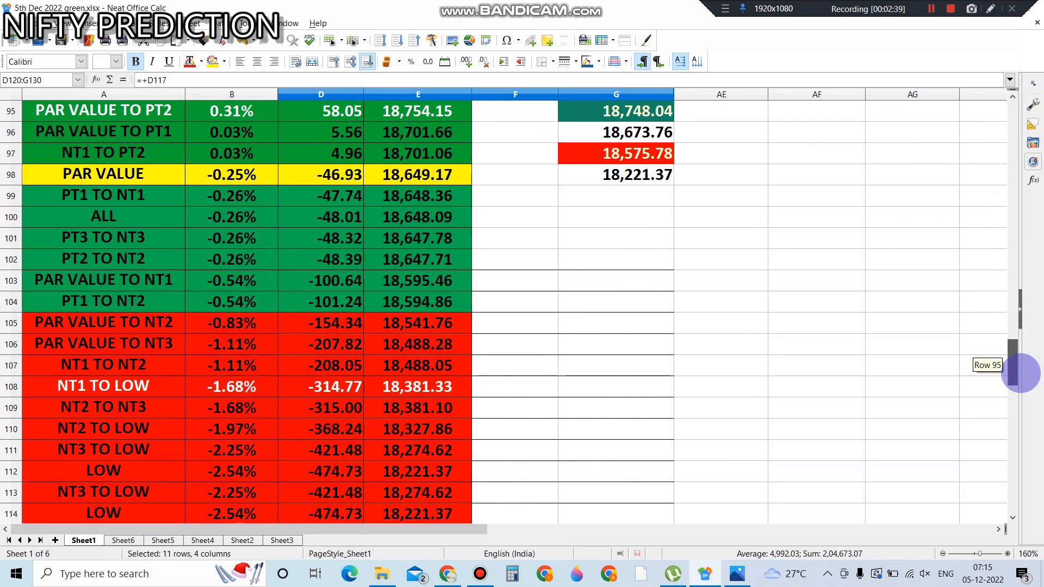
{"action": "scroll", "scroll_direction": "down", "scroll_amount": 3}
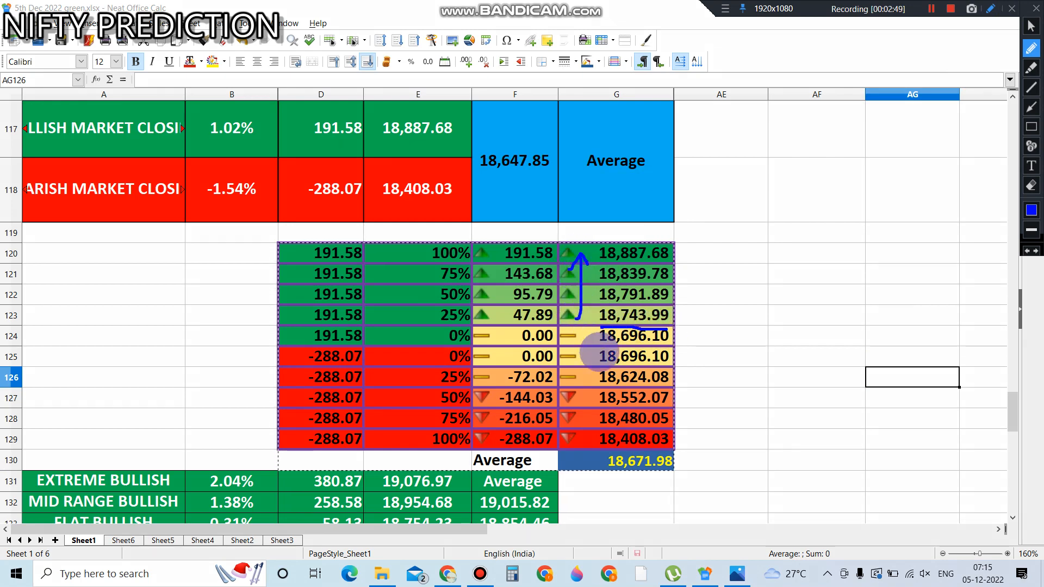
{"action": "mouse_move", "coordinate": [596, 386]}
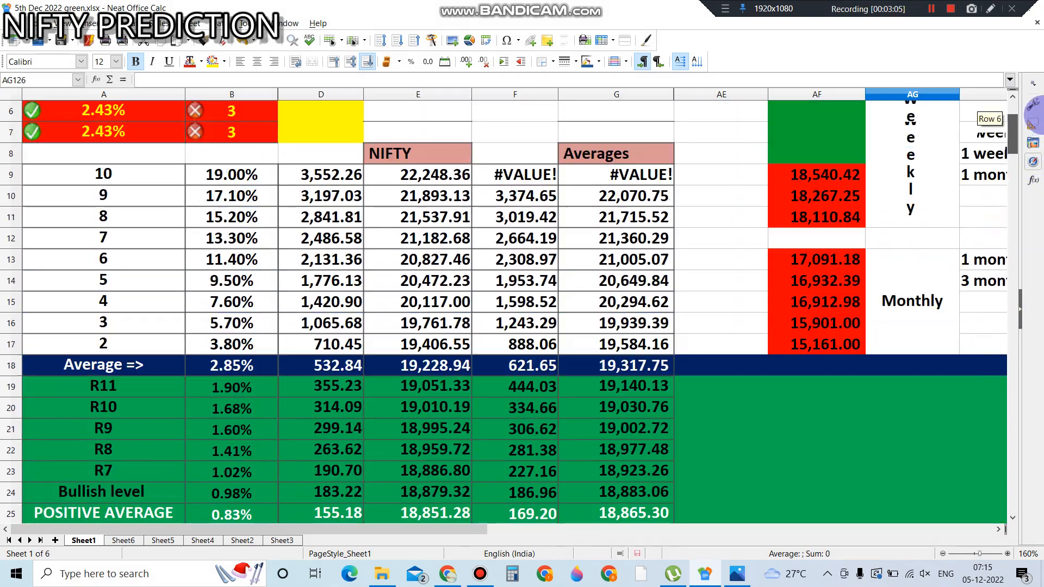
{"action": "scroll", "scroll_direction": "up", "scroll_amount": 3}
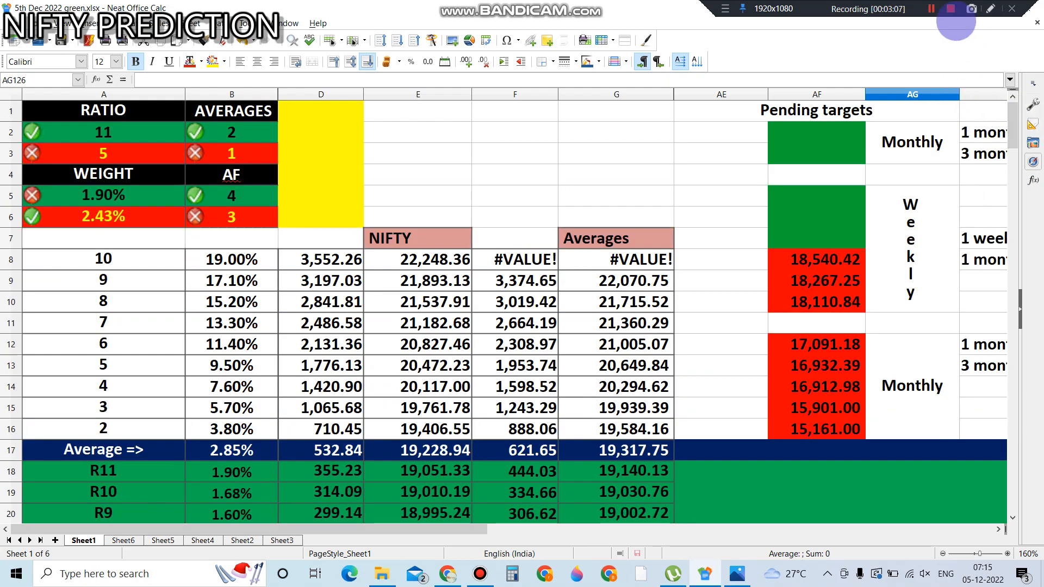